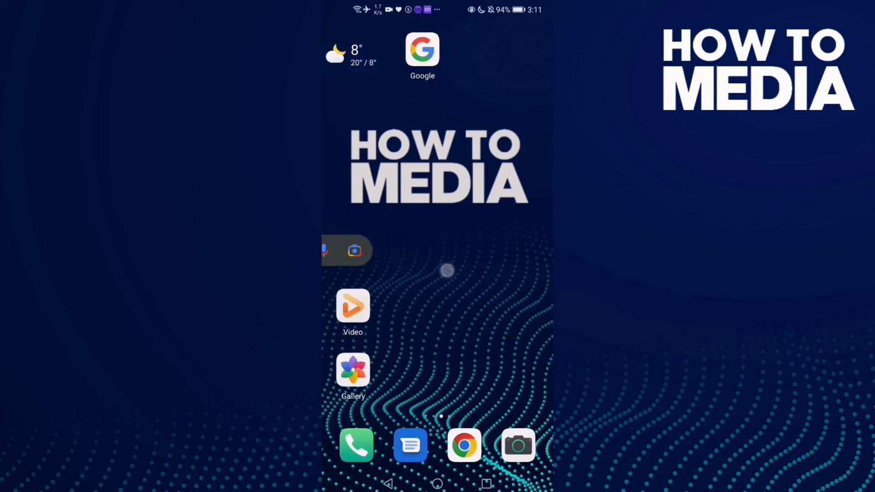
- Launch the Google app and go from the profile menu through Settings to General
left_click(423, 49)
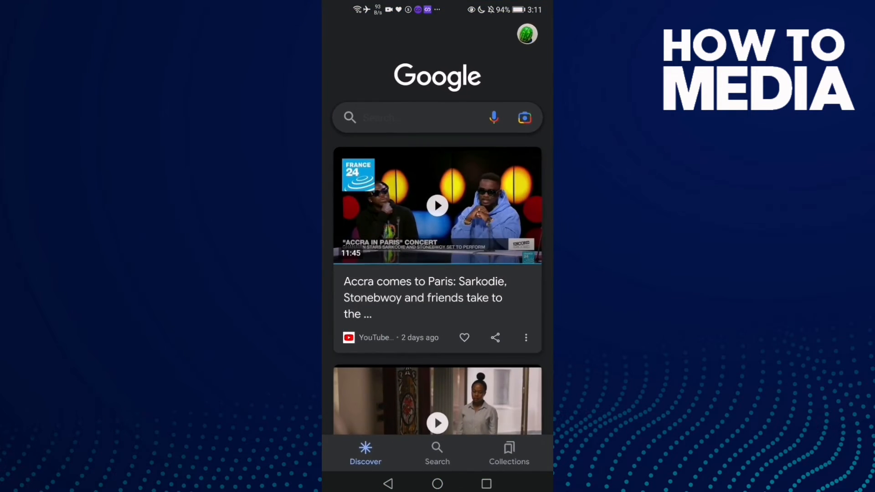
left_click(437, 205)
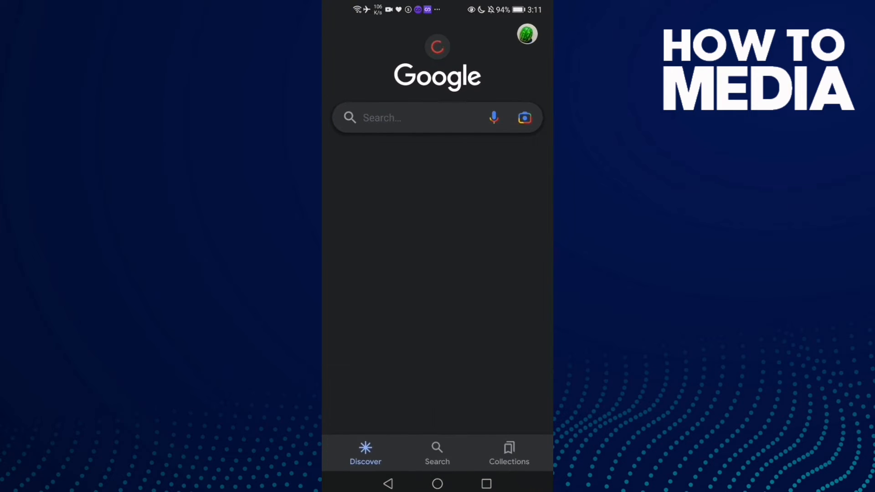
left_click(526, 33)
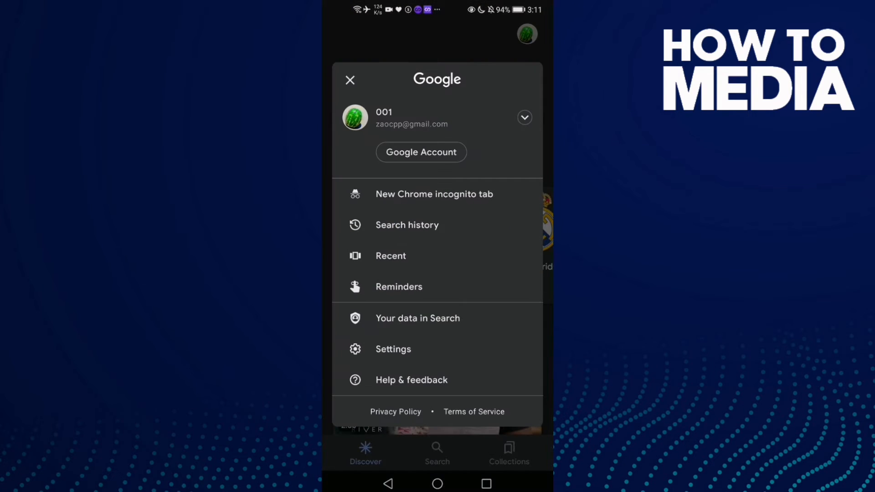
left_click(393, 348)
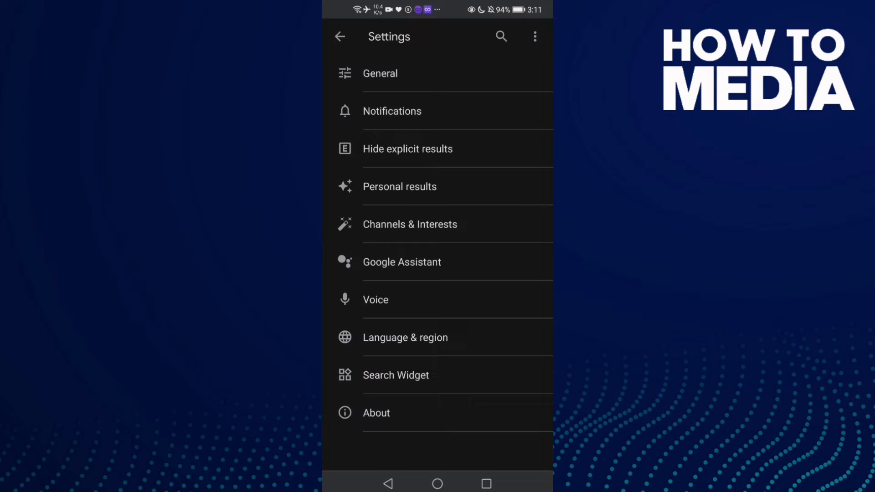
left_click(380, 73)
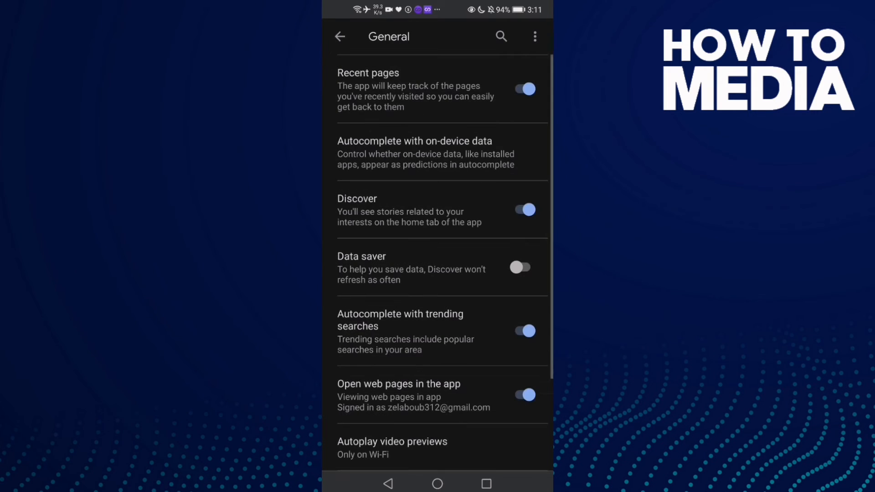
scroll("down", 3)
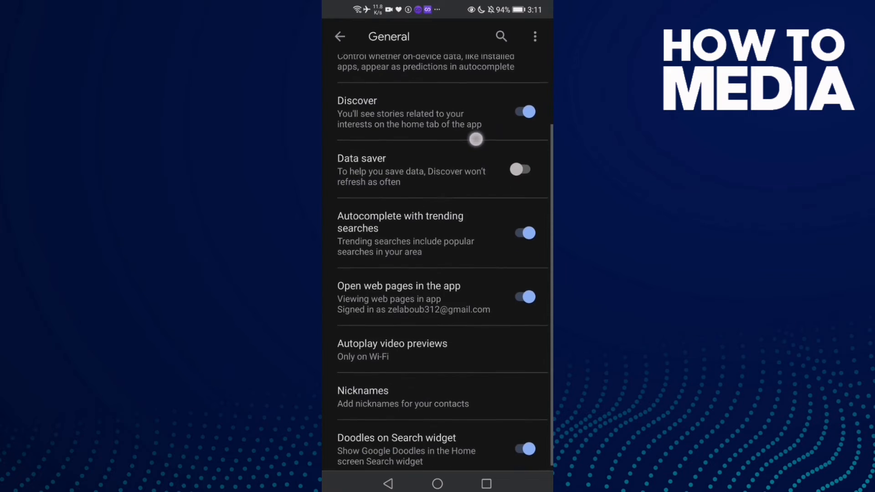
scroll("down", 3)
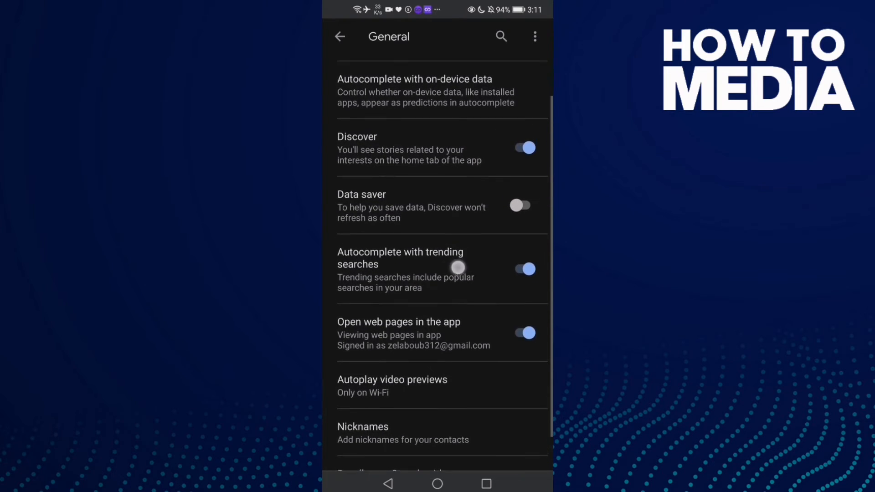
left_click(524, 269)
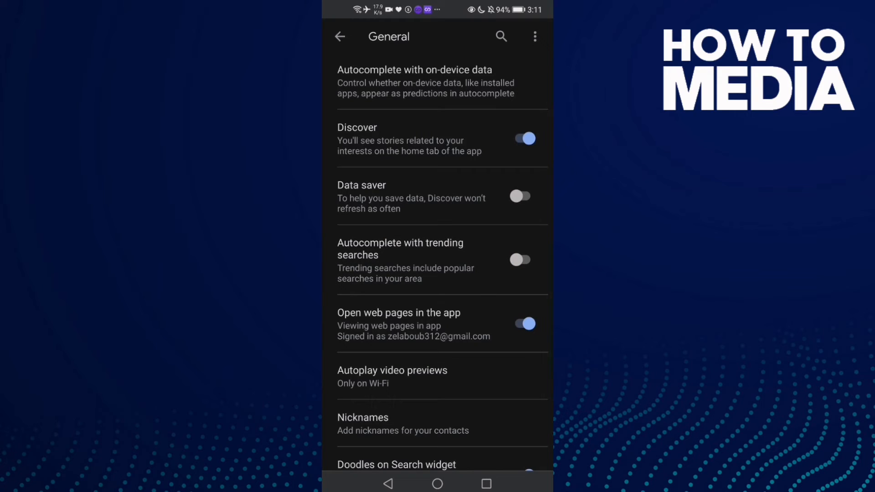
scroll("down", 3)
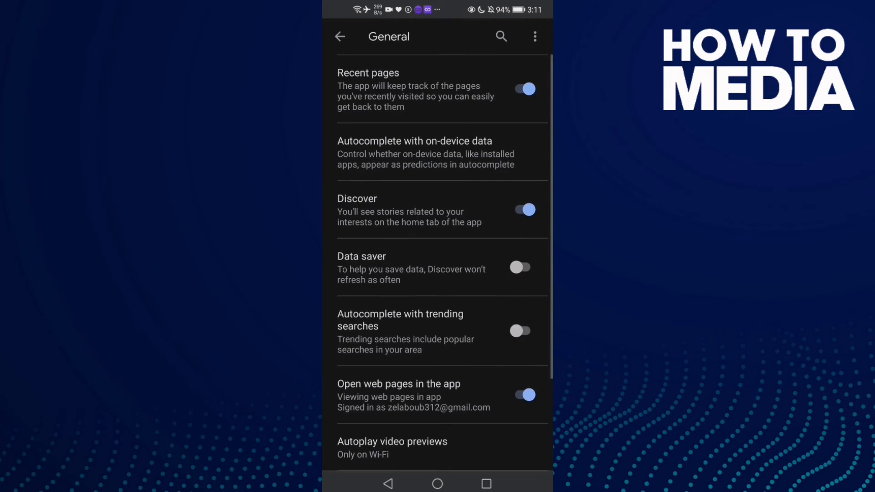
left_click(520, 330)
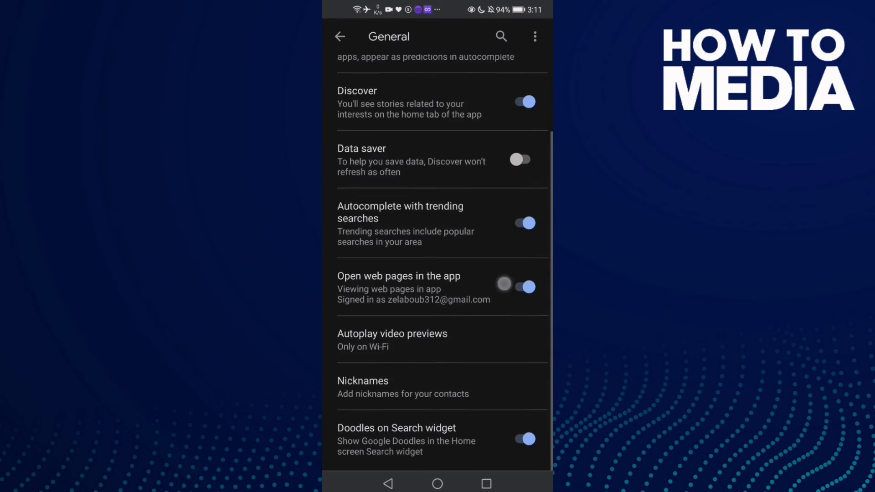
scroll("down", 3)
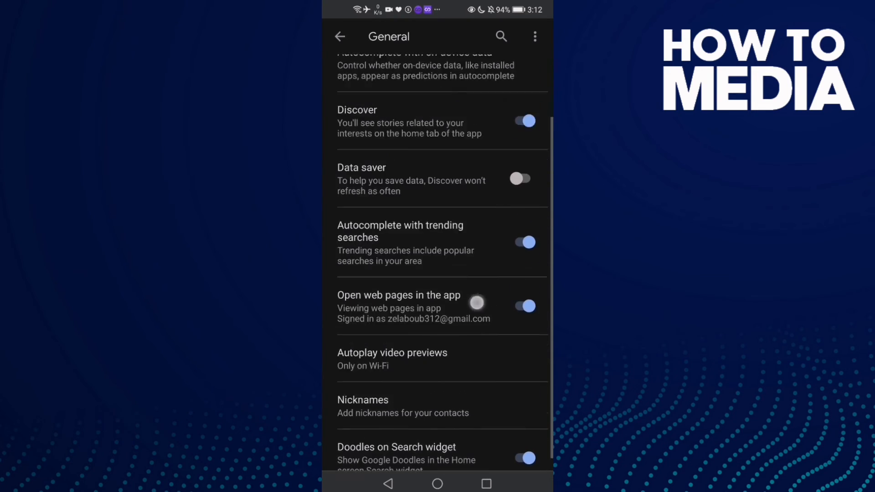